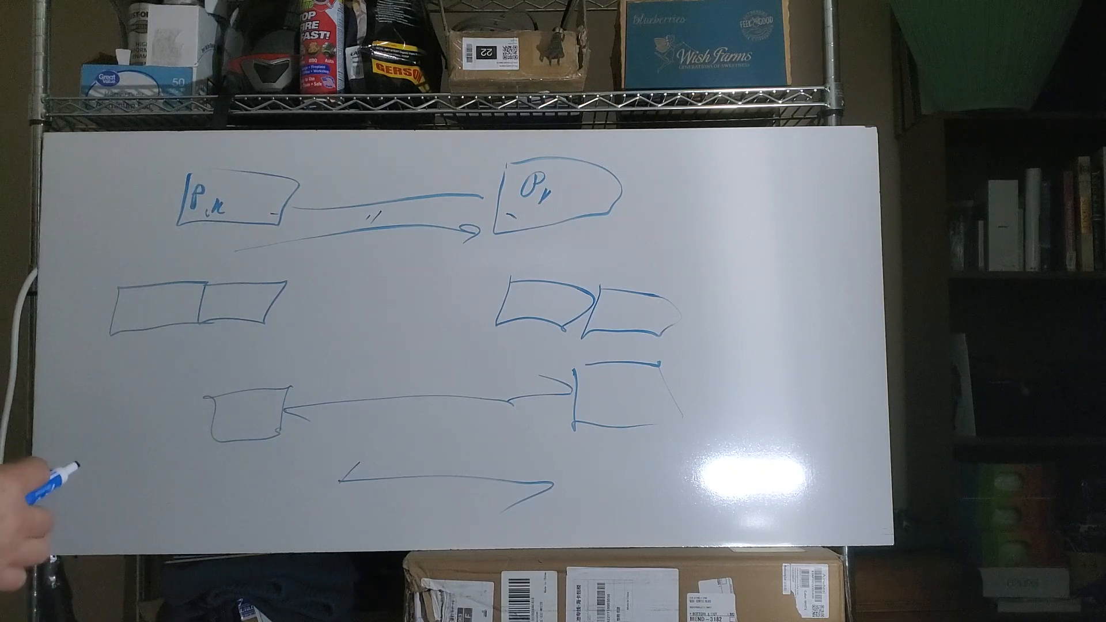
{"action": "mouse_move", "coordinate": [106, 409]}
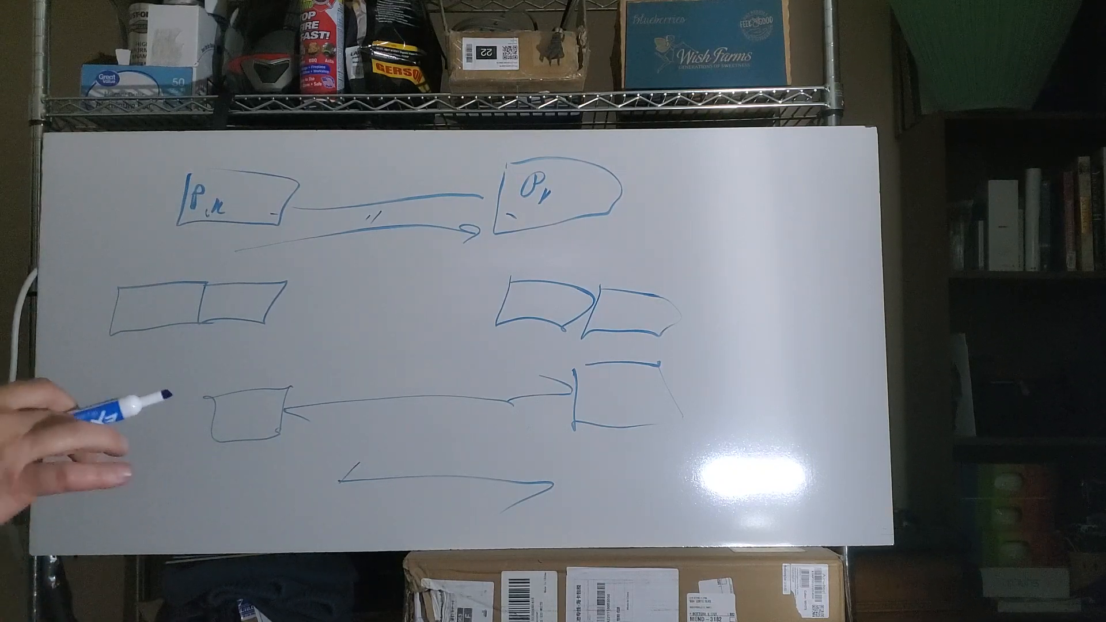